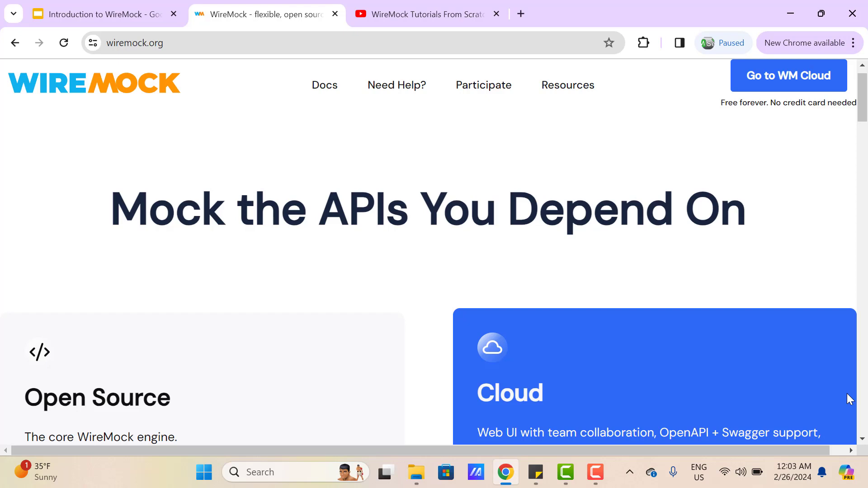
Step: Display the monoli1.drawio.png monolith architecture diagram in the Photos app
left_click(423, 14)
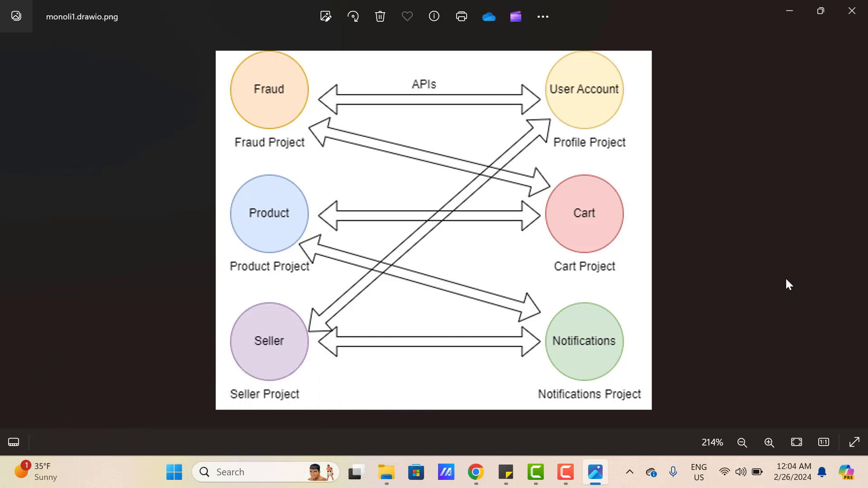
mouse_move(250, 130)
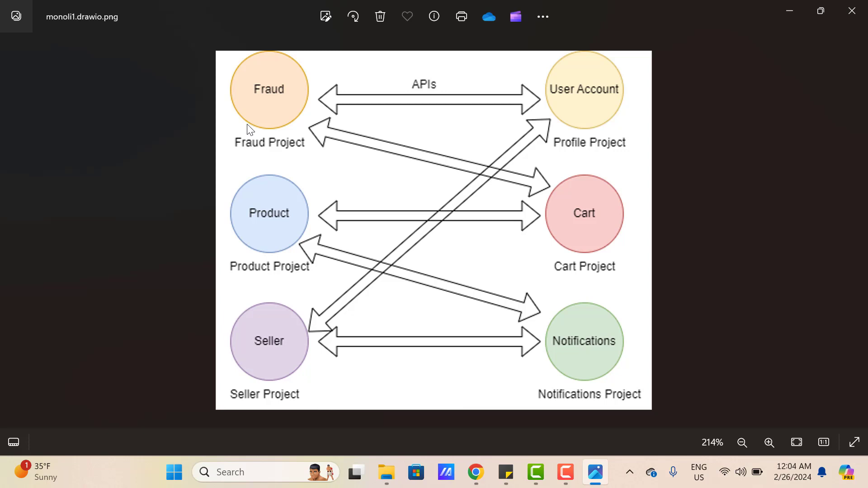
mouse_move(255, 266)
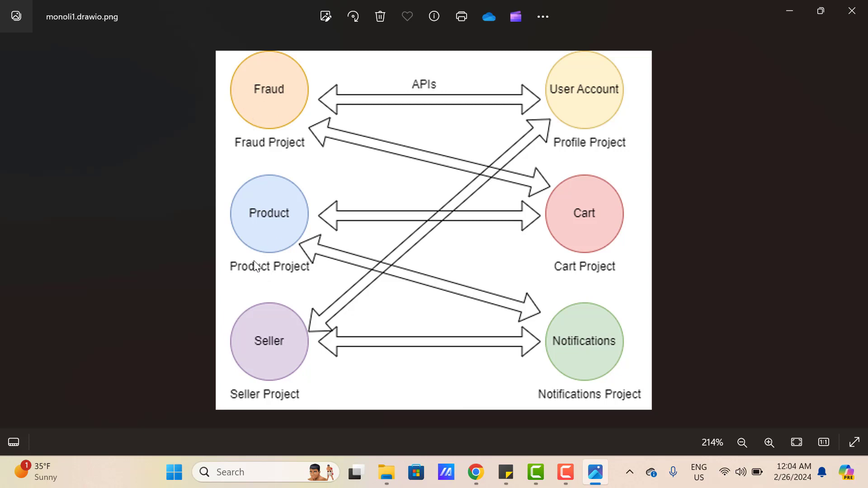
mouse_move(580, 331)
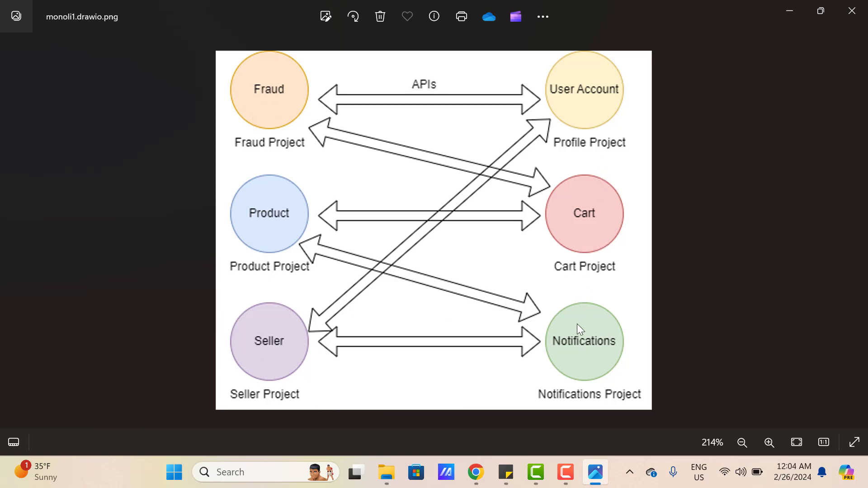
mouse_move(500, 212)
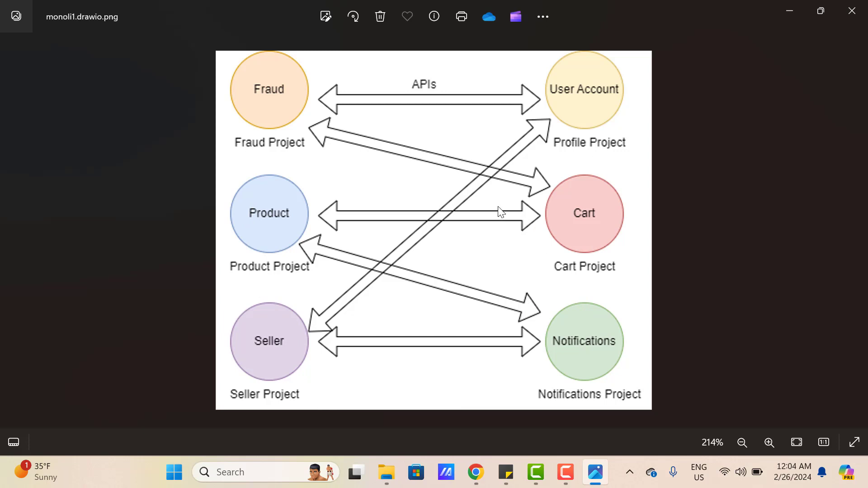
mouse_move(252, 99)
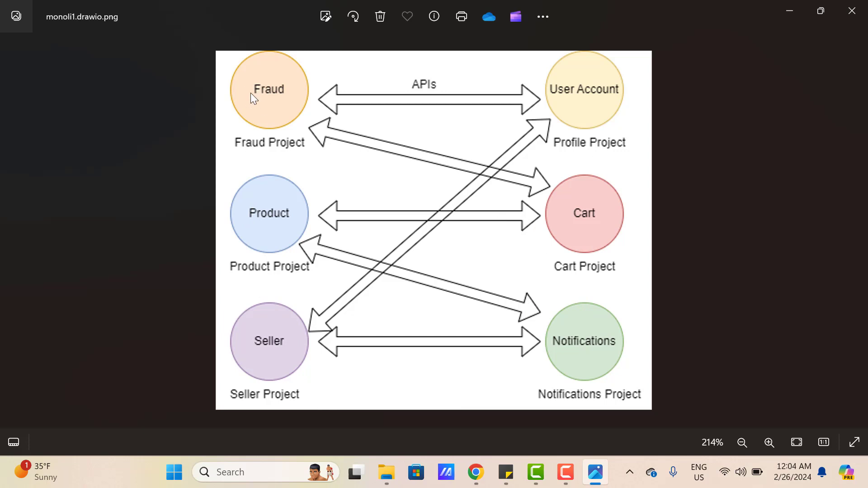
mouse_move(609, 256)
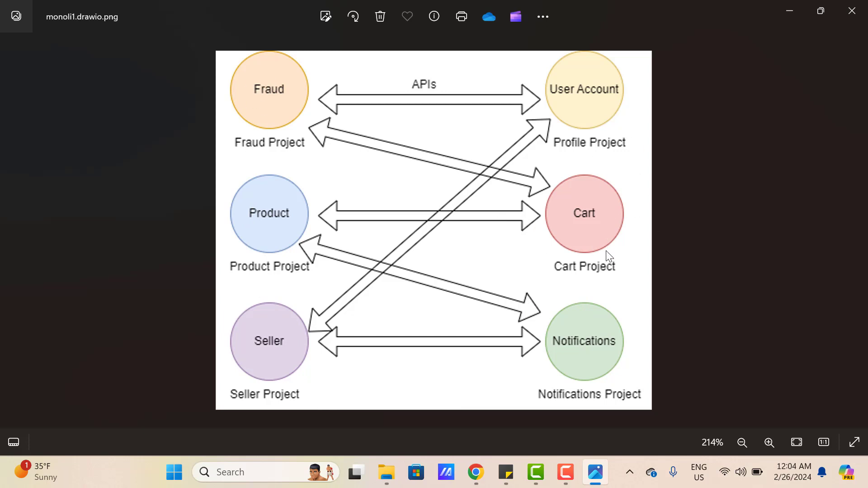
mouse_move(312, 138)
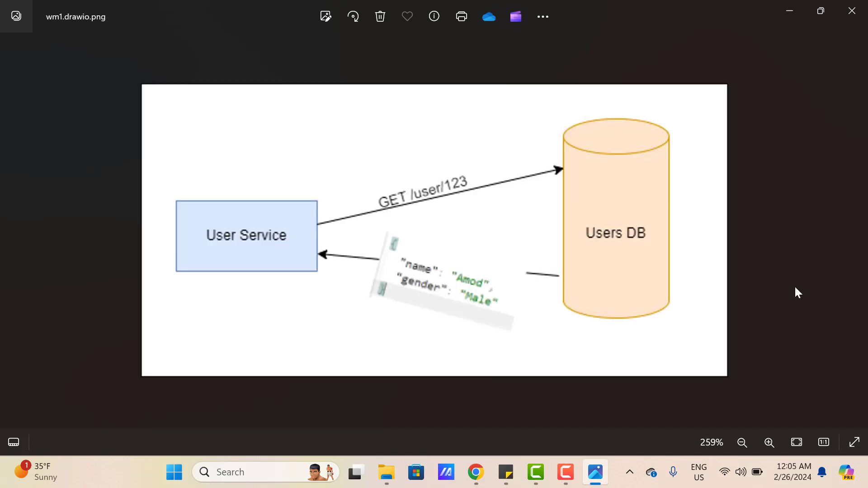
mouse_move(260, 248)
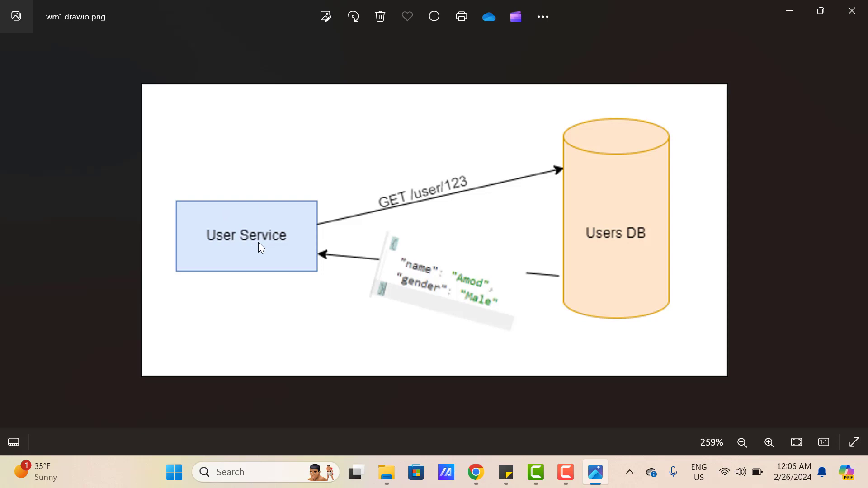
mouse_move(636, 256)
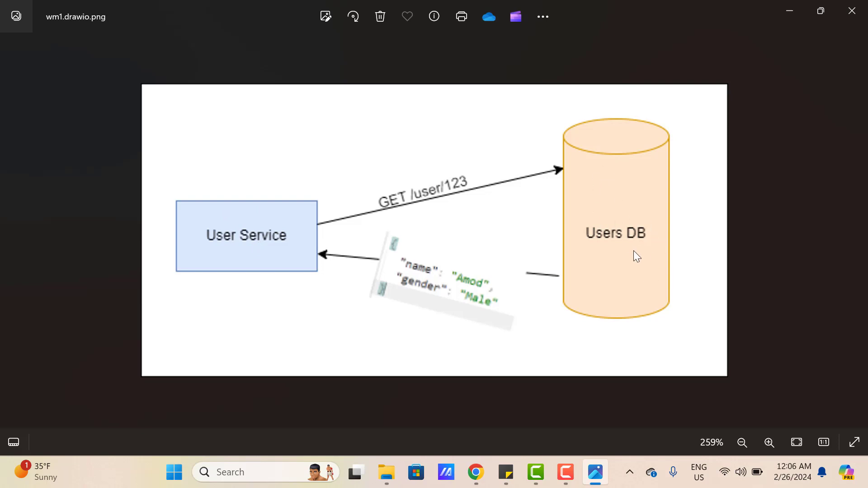
mouse_move(309, 227)
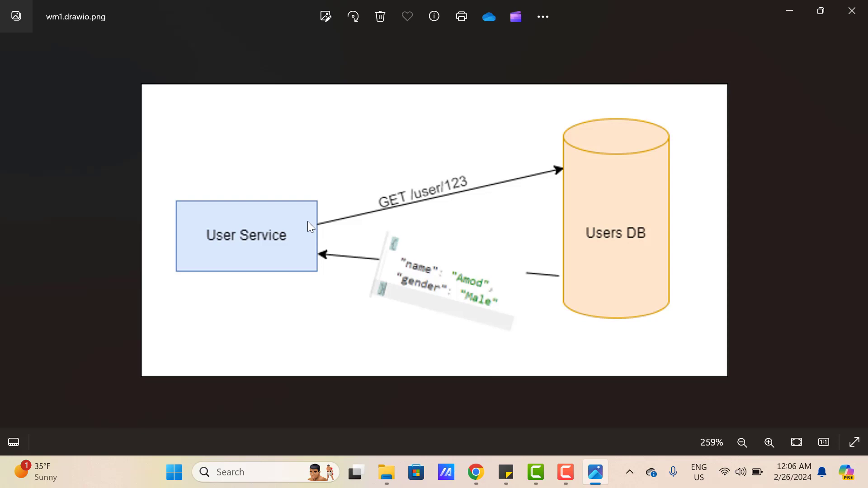
mouse_move(480, 195)
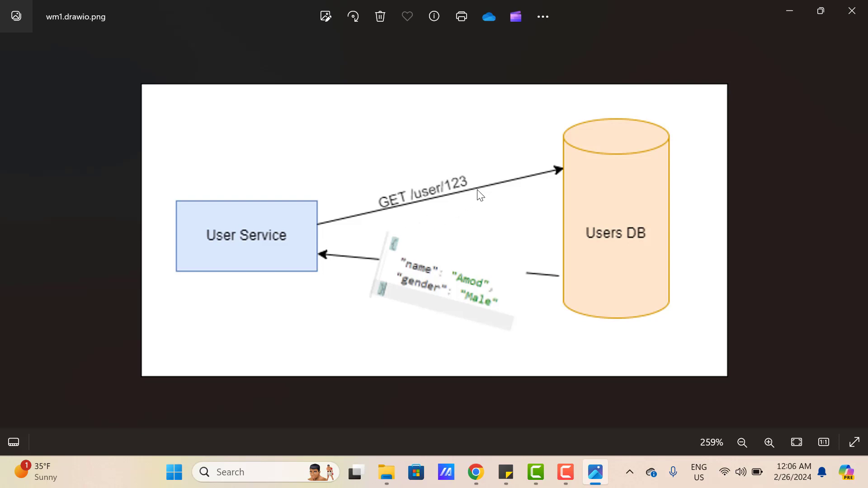
mouse_move(461, 190)
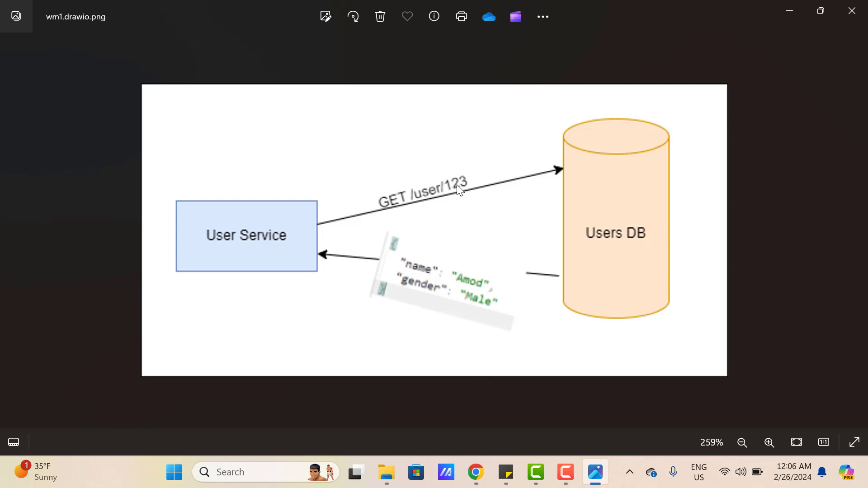
mouse_move(420, 287)
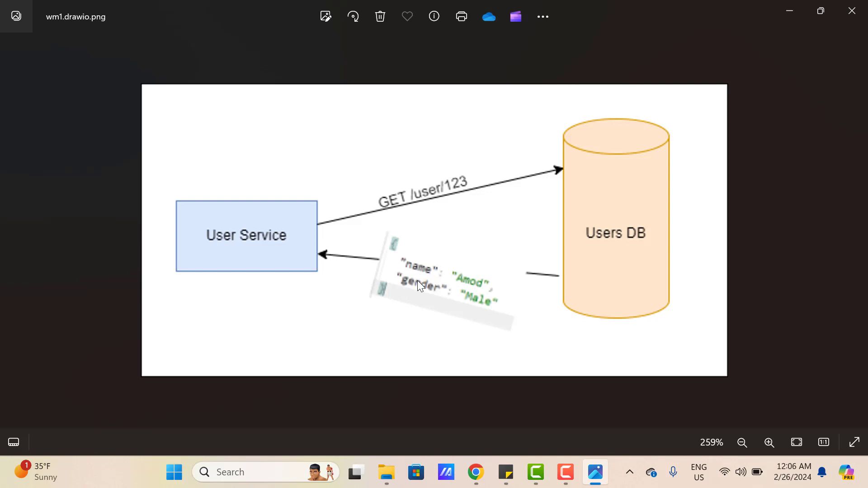
mouse_move(419, 285)
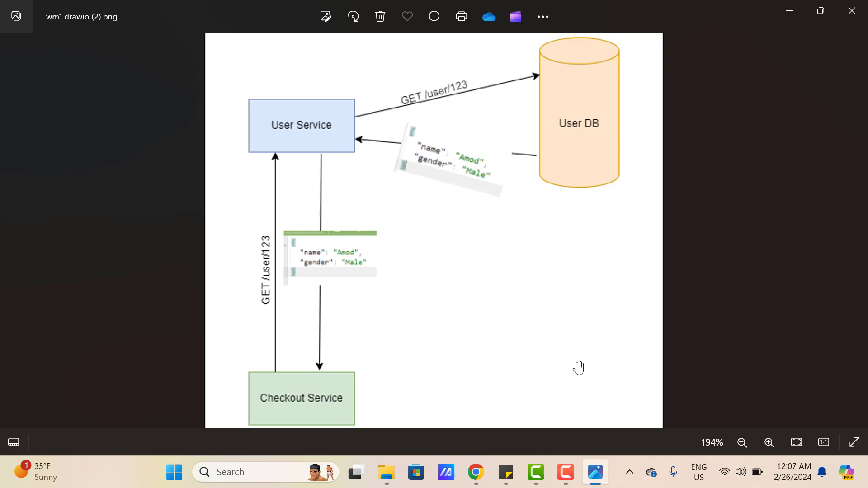
mouse_move(314, 394)
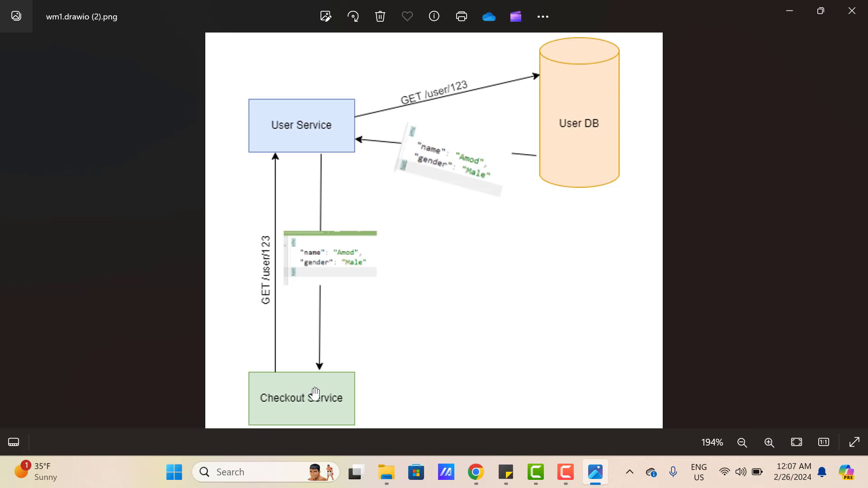
mouse_move(331, 404)
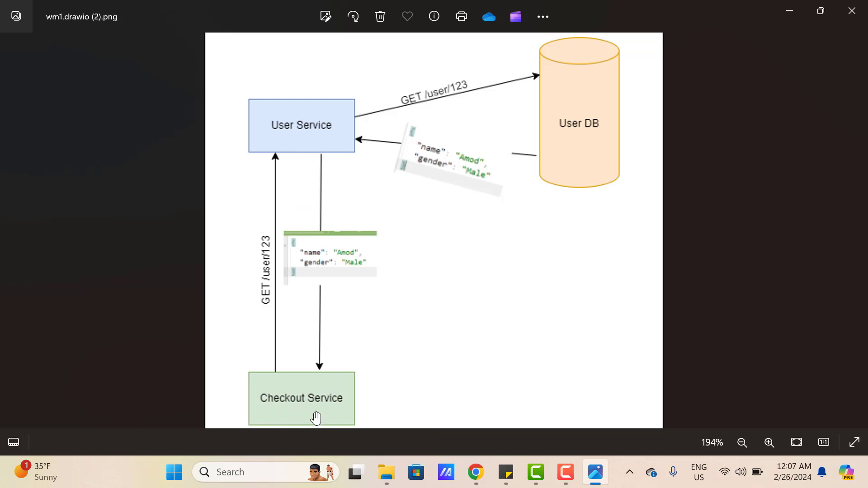
mouse_move(310, 412)
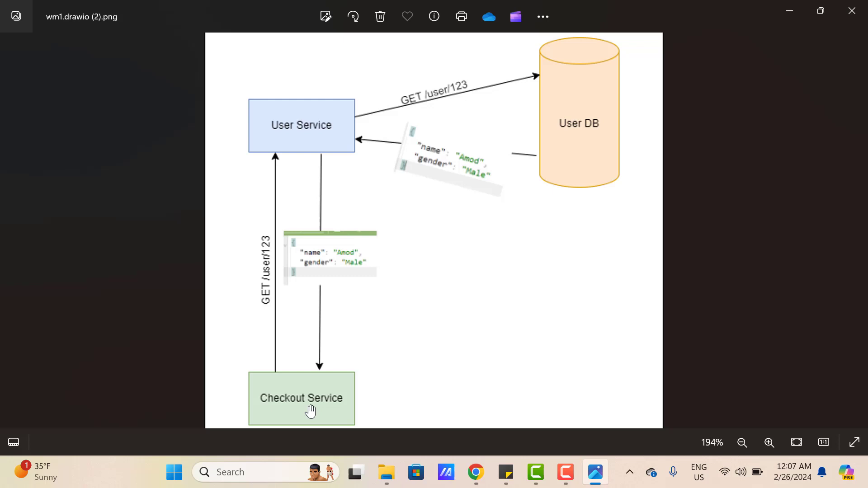
mouse_move(302, 271)
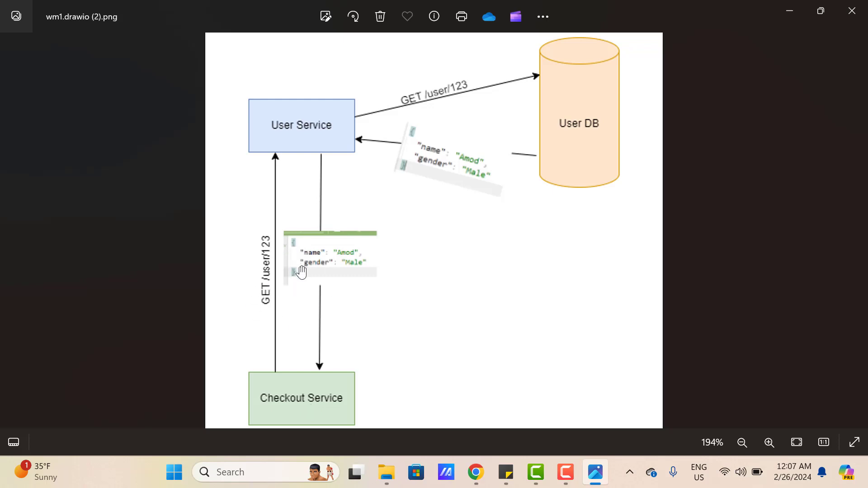
mouse_move(406, 116)
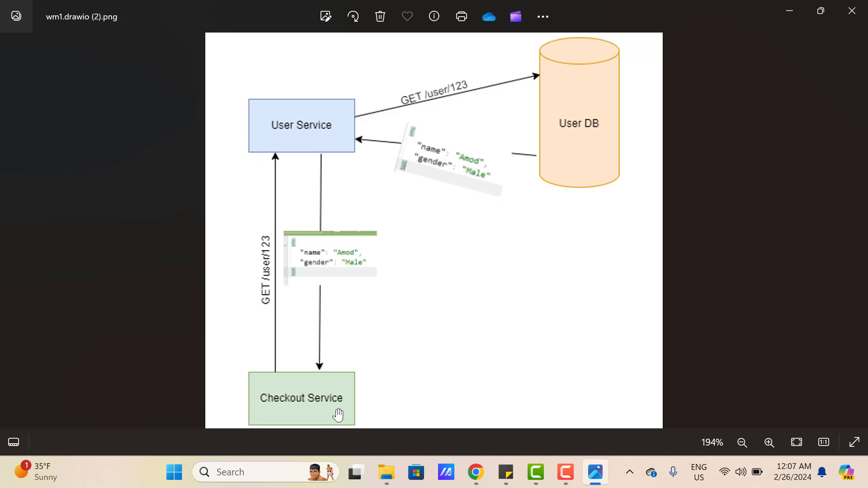
mouse_move(320, 161)
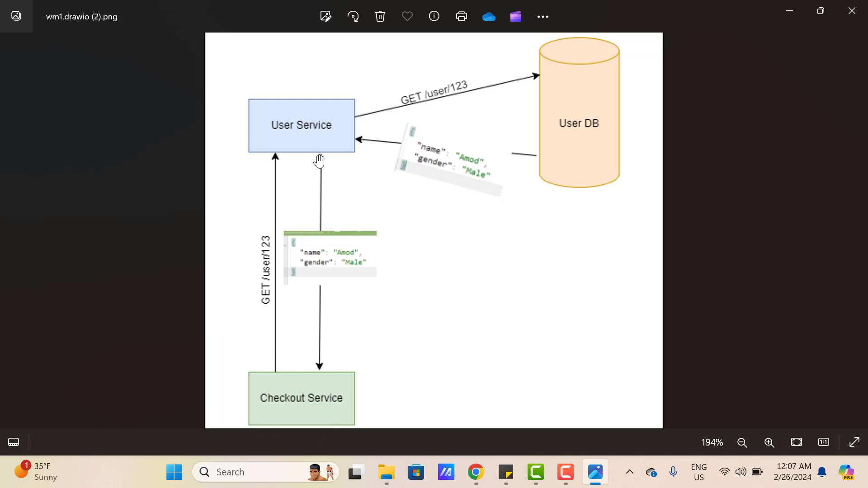
mouse_move(332, 116)
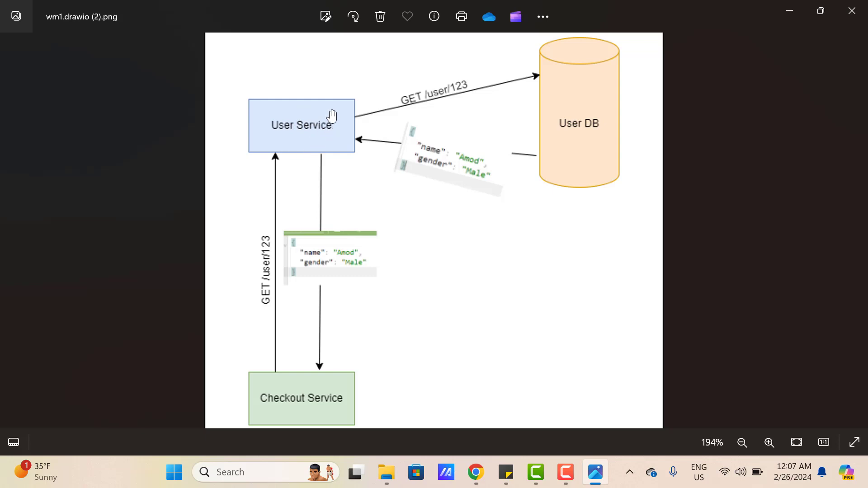
mouse_move(266, 276)
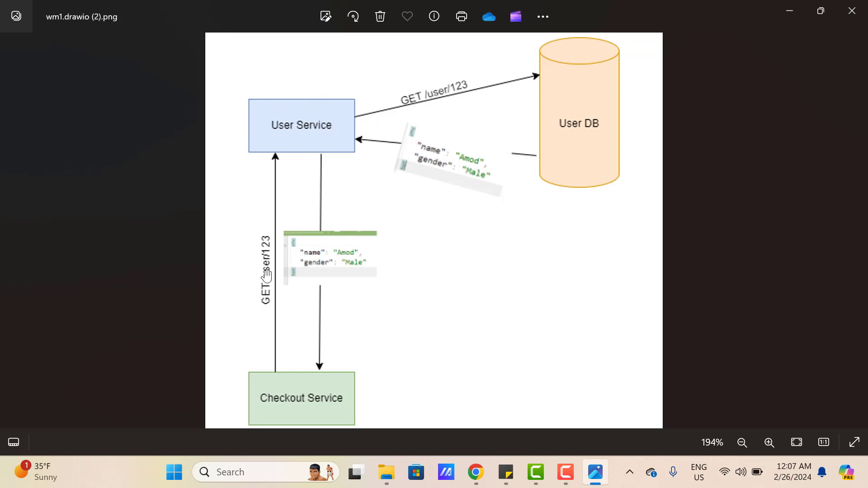
mouse_move(329, 352)
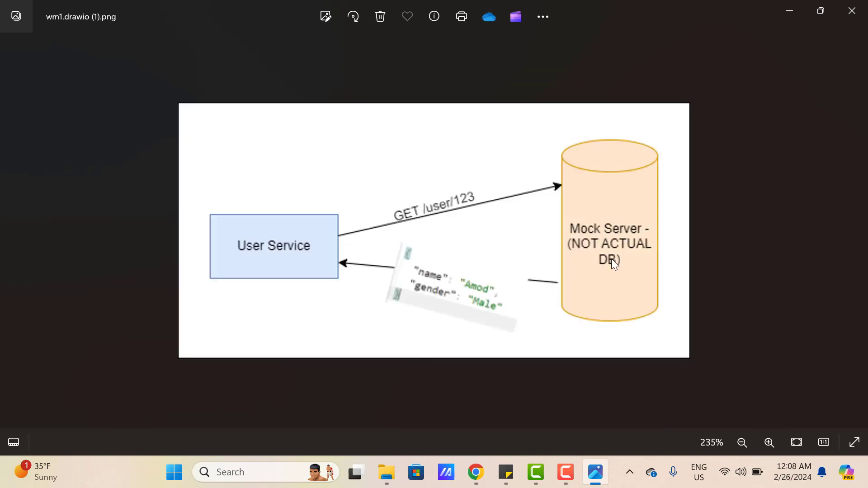
mouse_move(580, 262)
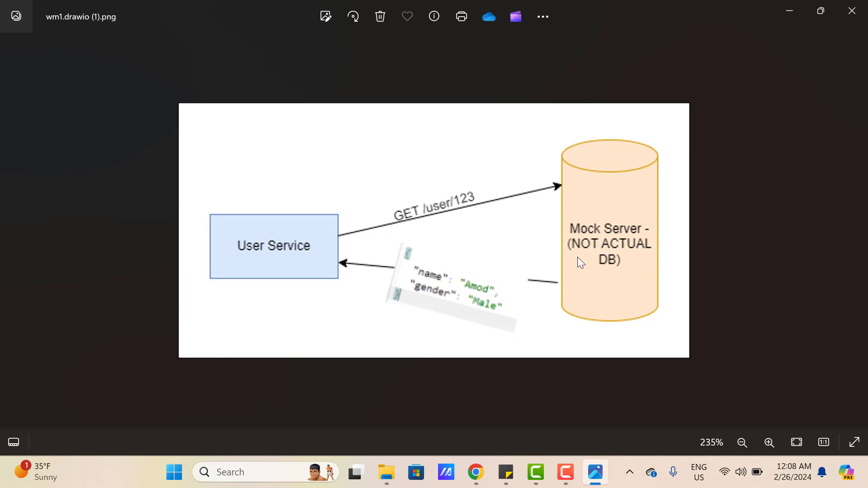
mouse_move(576, 261)
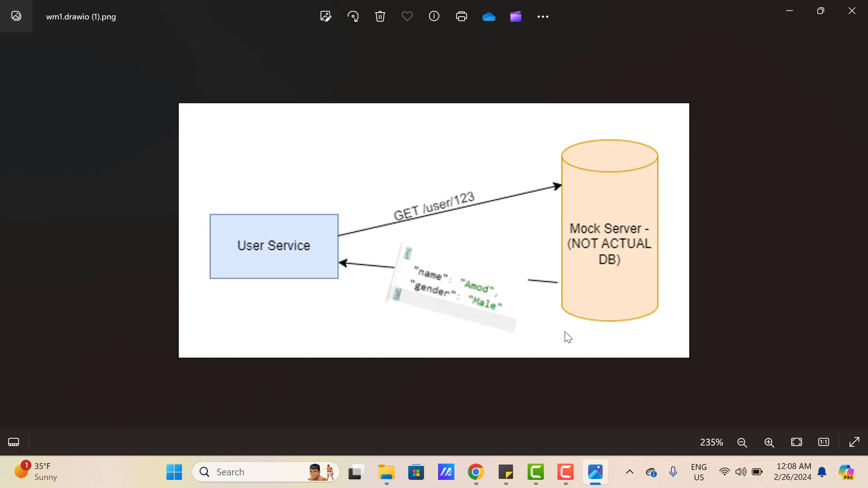
mouse_move(640, 188)
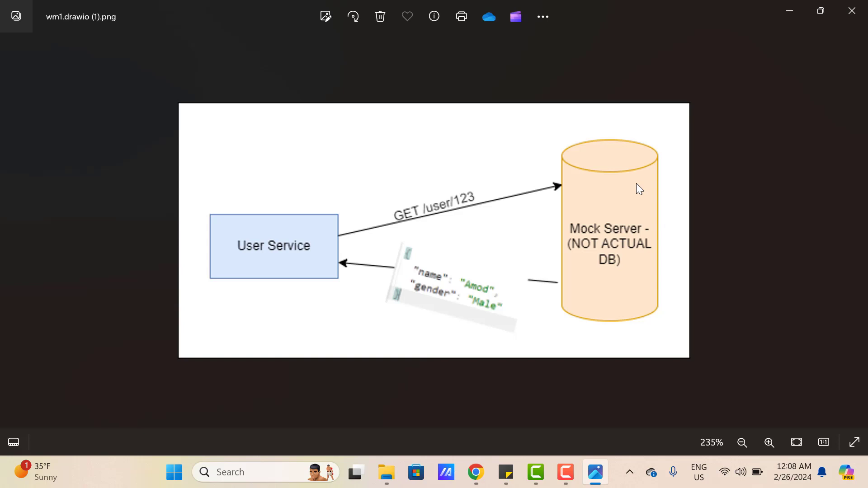
mouse_move(272, 284)
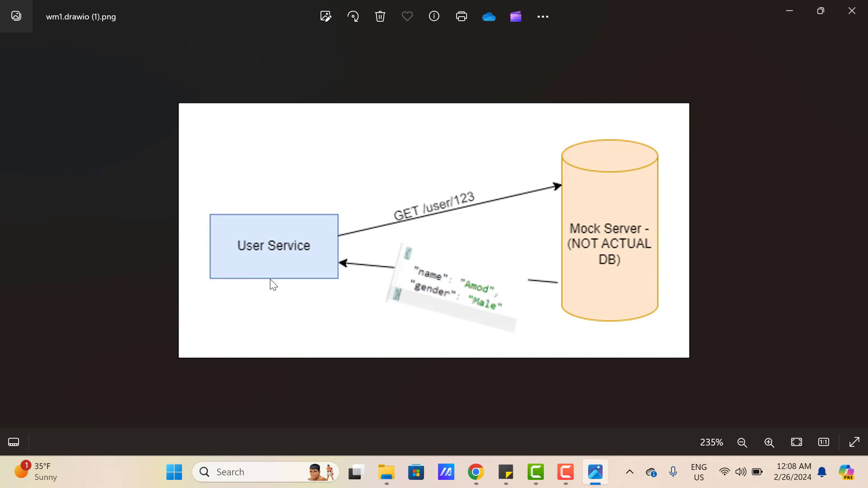
mouse_move(397, 275)
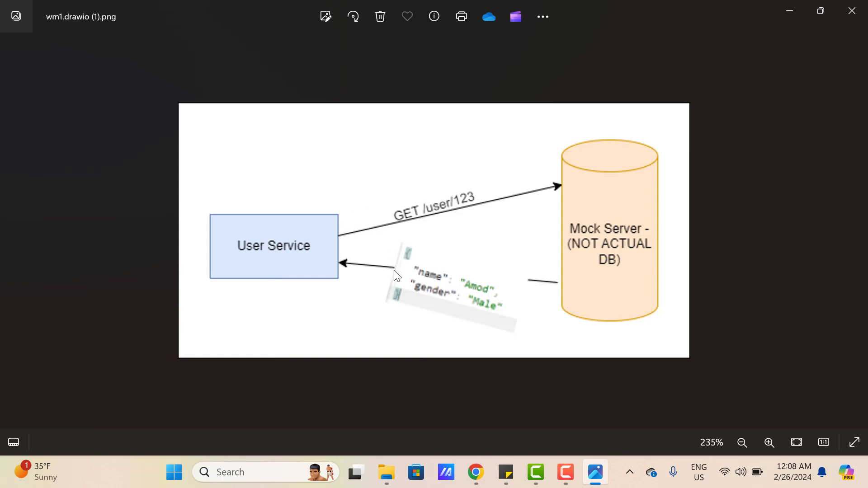
mouse_move(592, 209)
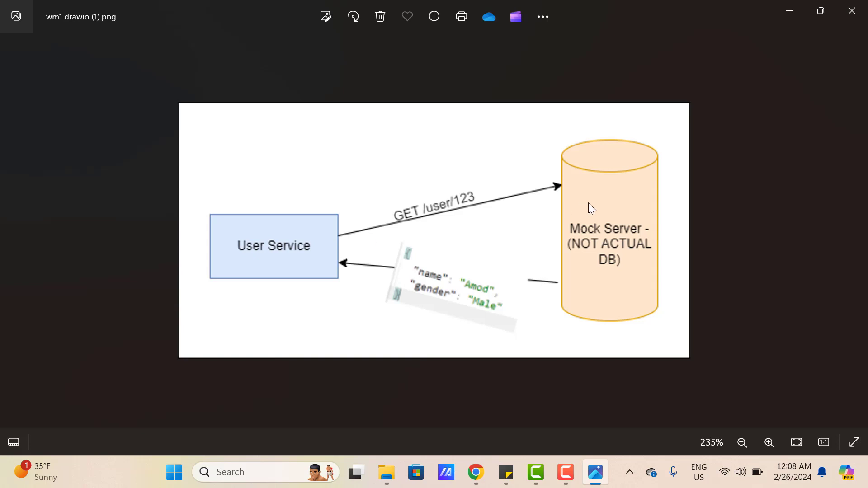
mouse_move(384, 267)
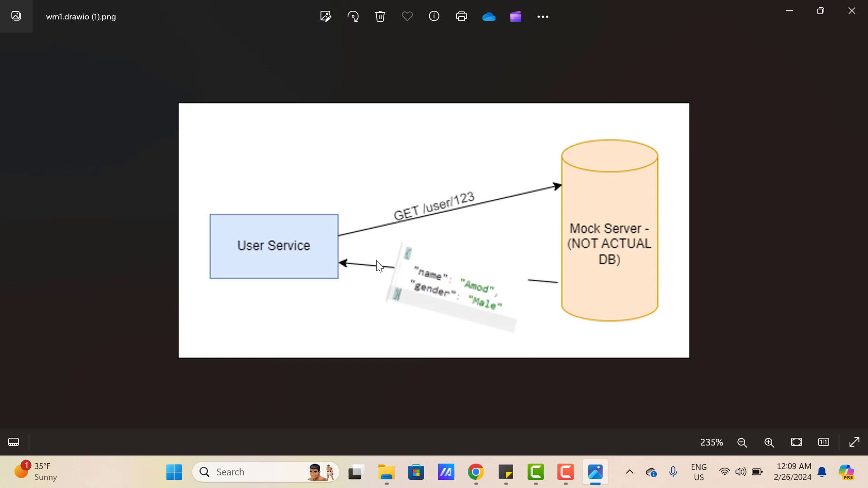
mouse_move(571, 107)
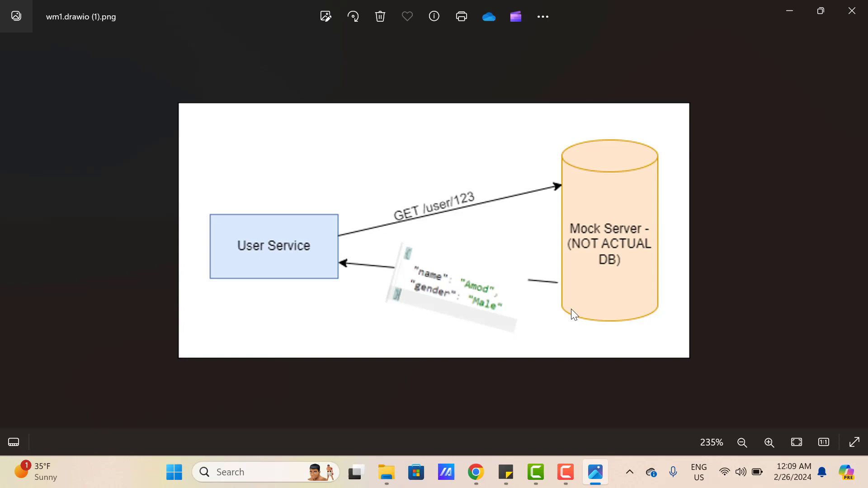
mouse_move(522, 216)
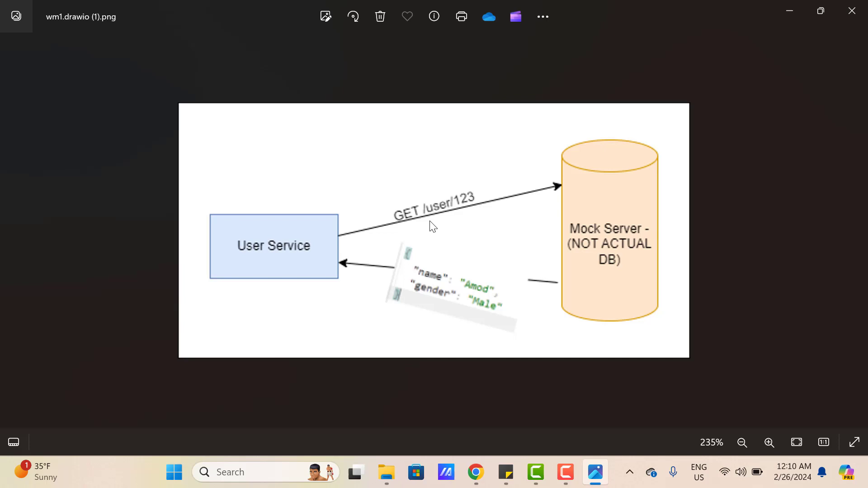
mouse_move(521, 272)
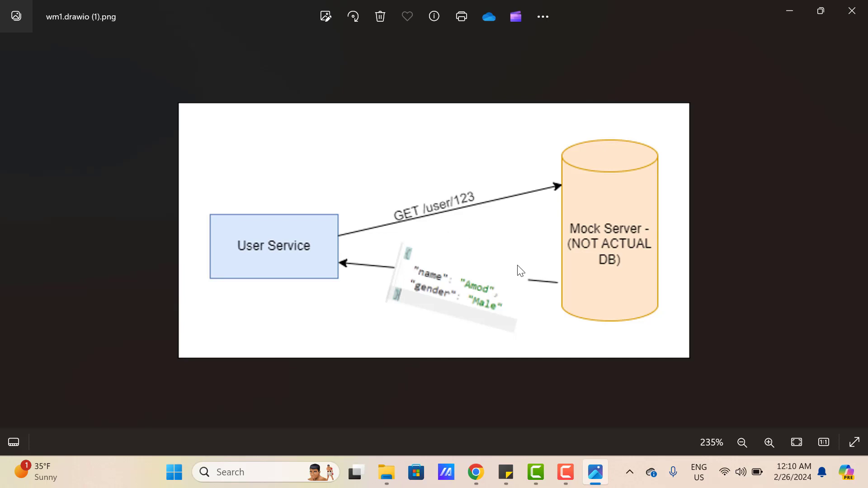
mouse_move(463, 300)
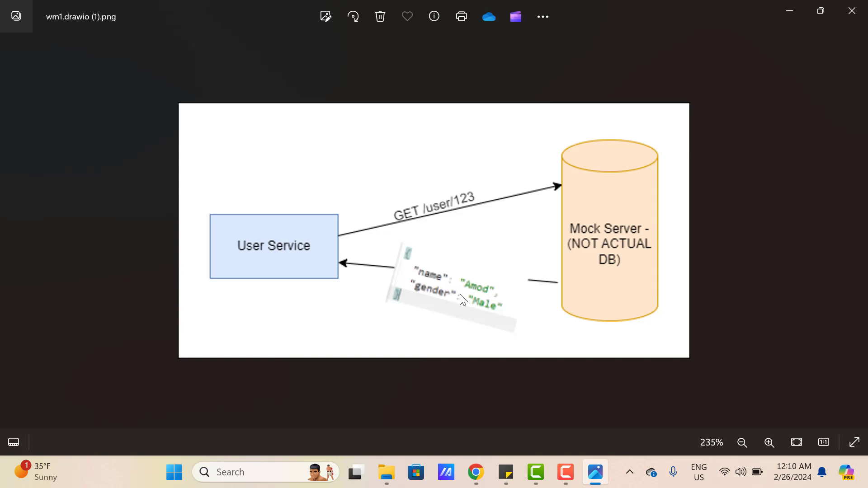
mouse_move(588, 287)
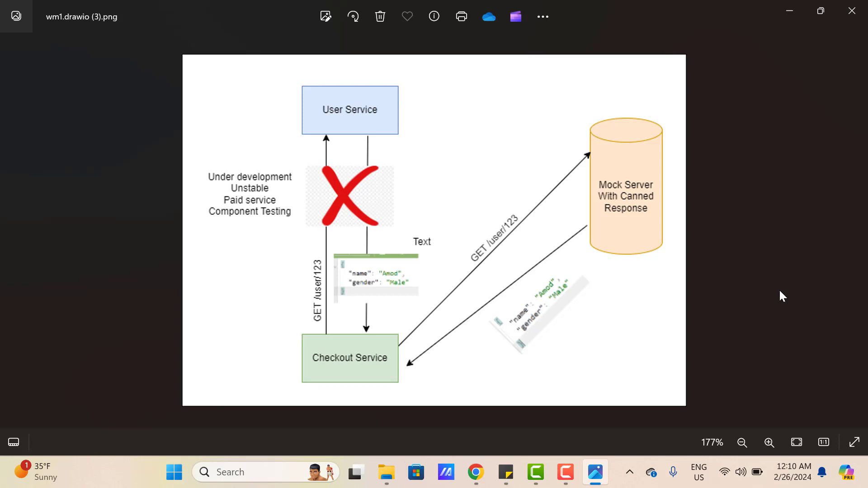
mouse_move(354, 113)
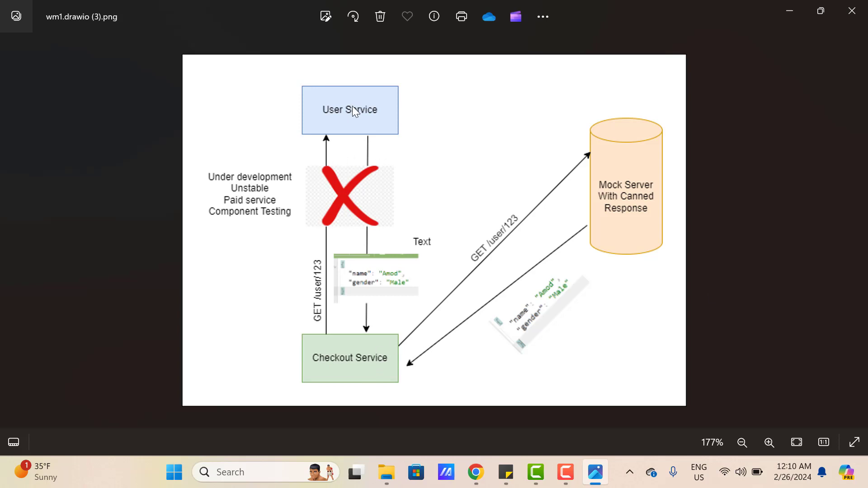
mouse_move(396, 116)
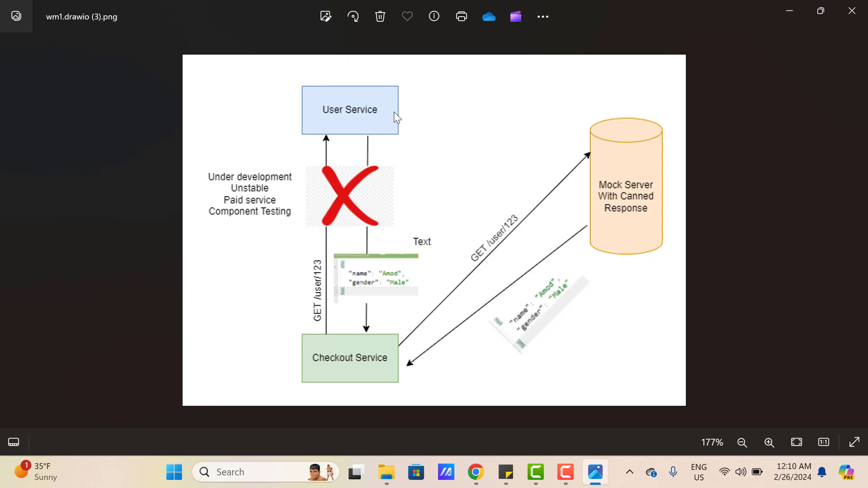
mouse_move(331, 360)
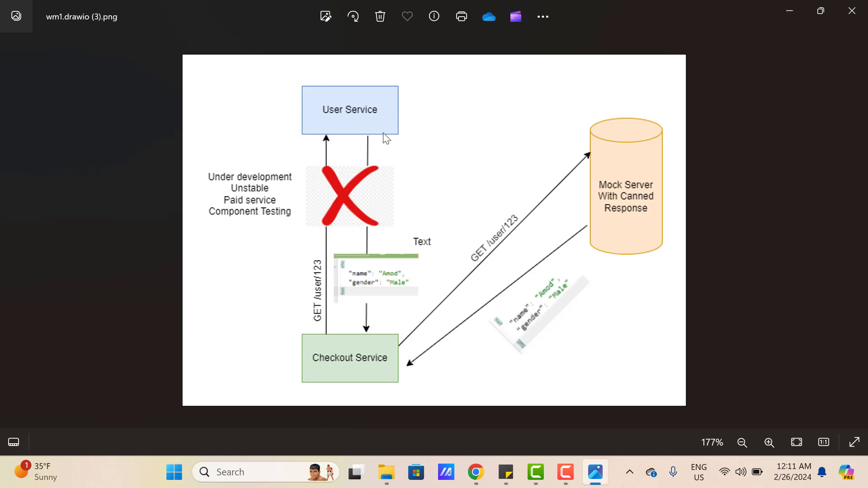
mouse_move(361, 100)
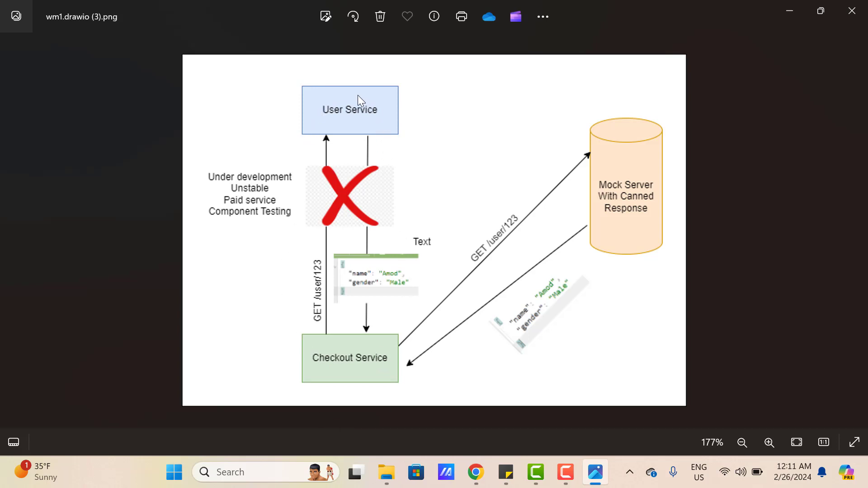
mouse_move(403, 385)
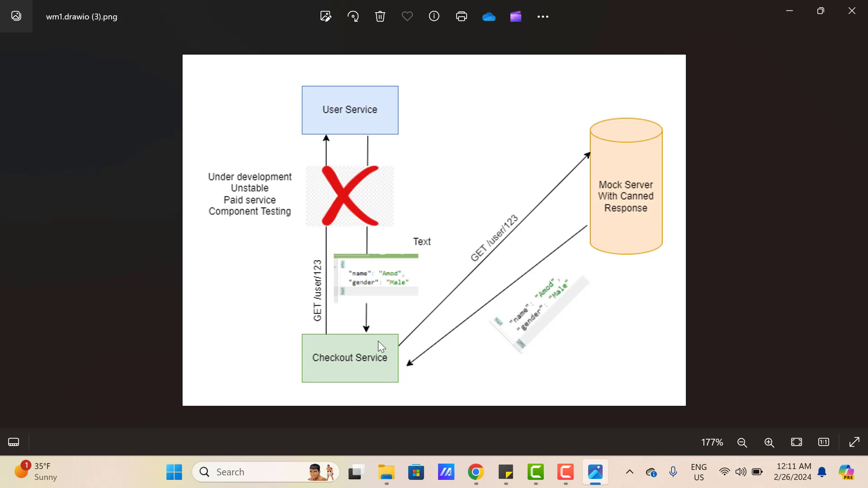
mouse_move(231, 193)
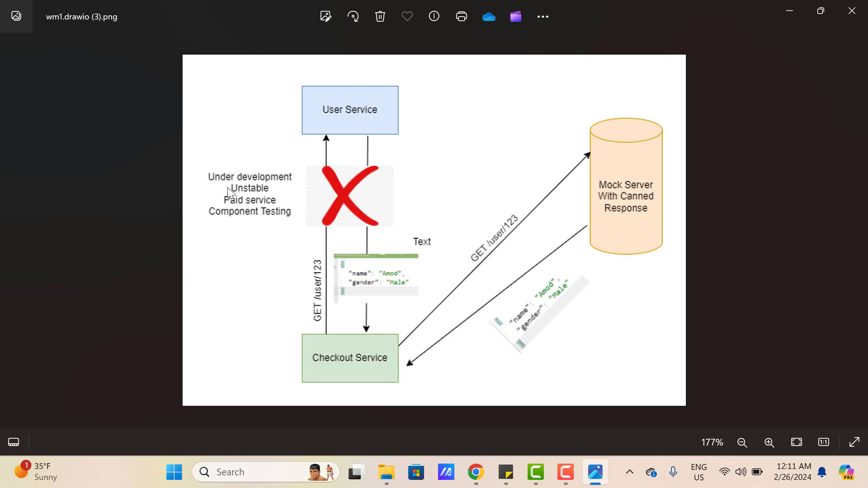
mouse_move(440, 159)
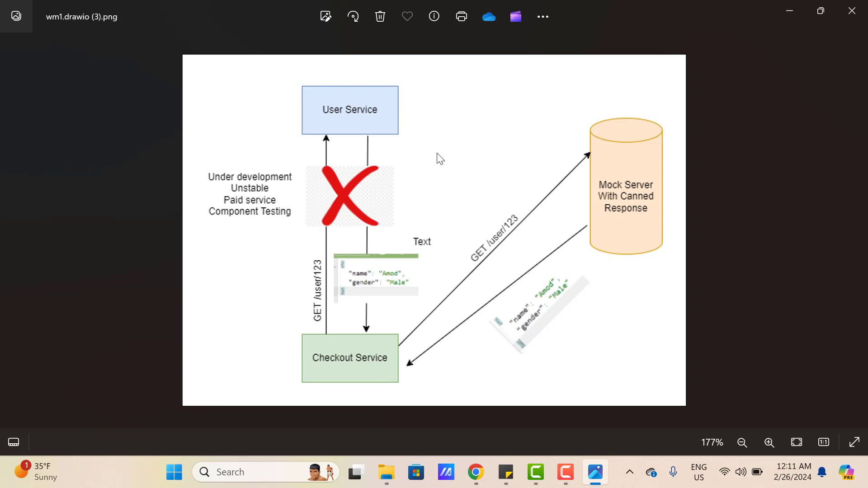
mouse_move(300, 206)
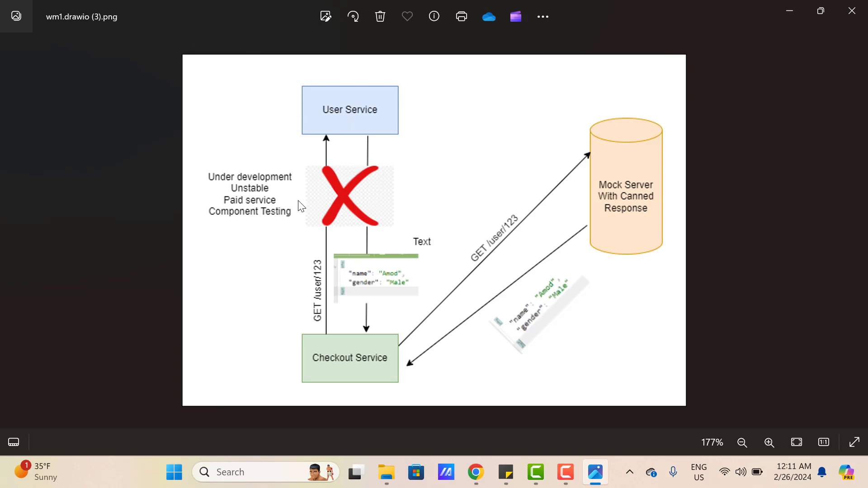
mouse_move(613, 238)
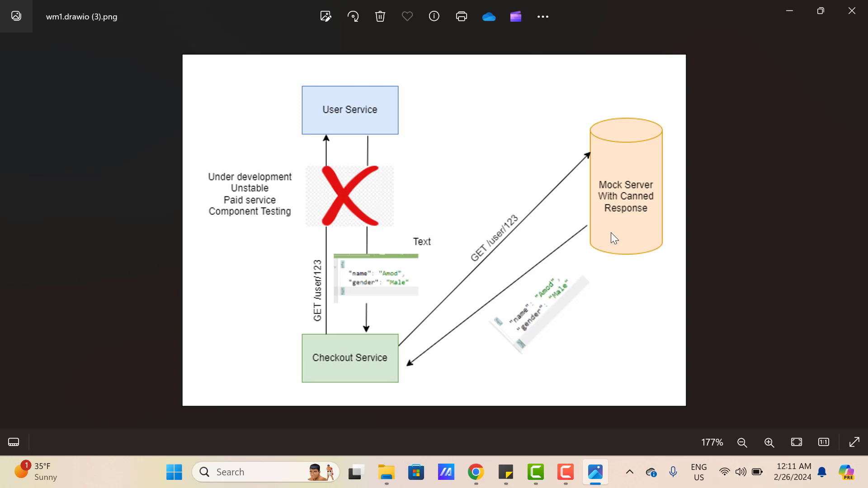
mouse_move(637, 230)
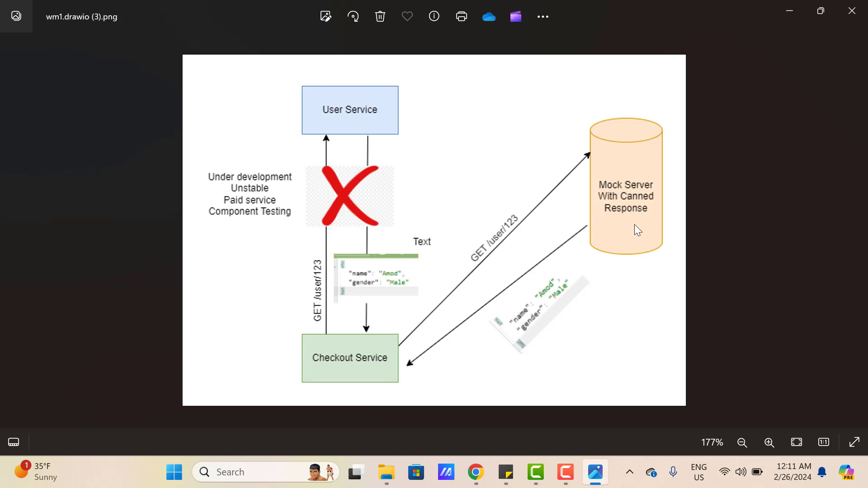
mouse_move(391, 327)
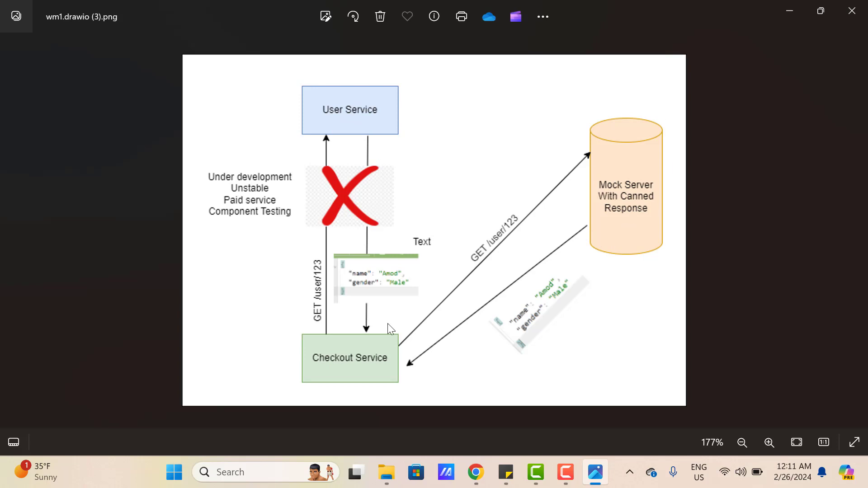
mouse_move(487, 310)
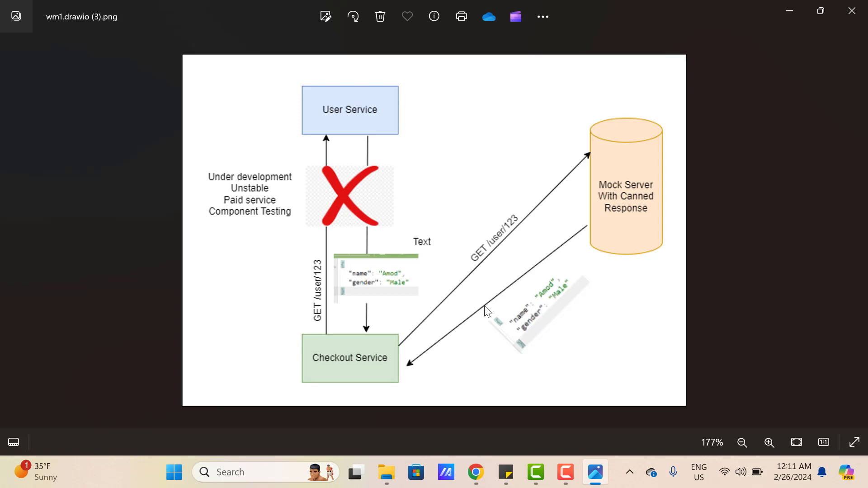
mouse_move(386, 145)
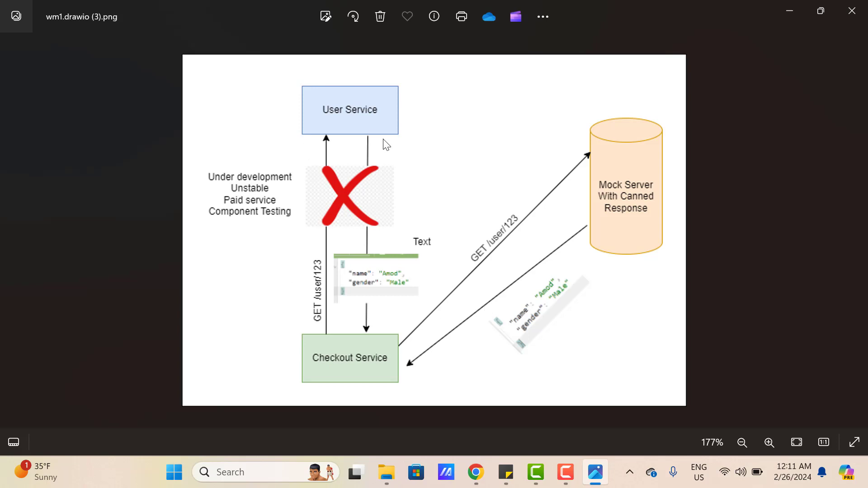
left_click(475, 473)
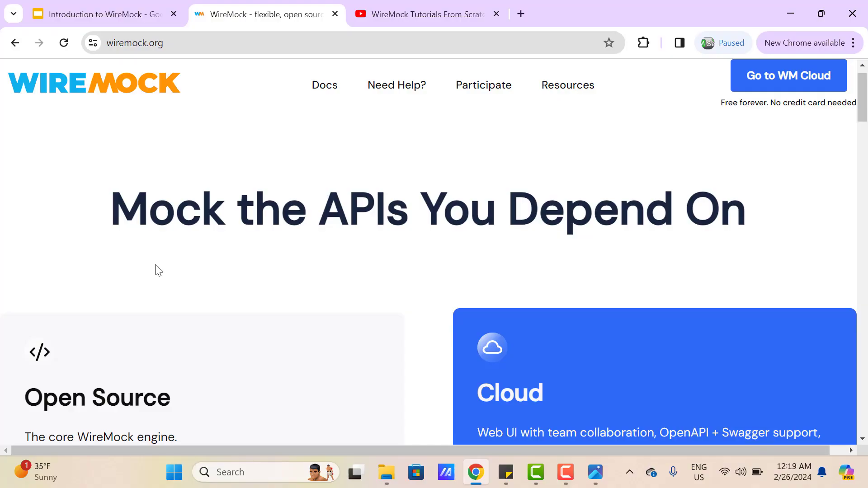
Step: Go to the WireMock User Documentation page via the Docs menu on wiremock.org
left_click(324, 85)
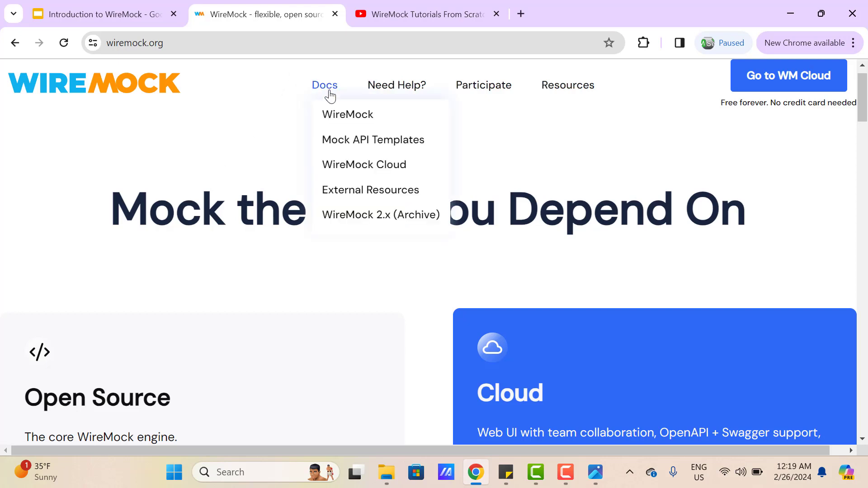
left_click(348, 115)
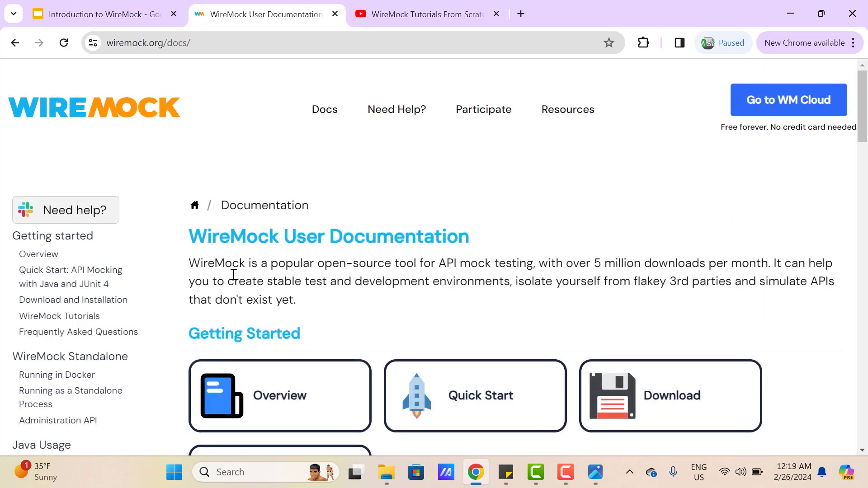